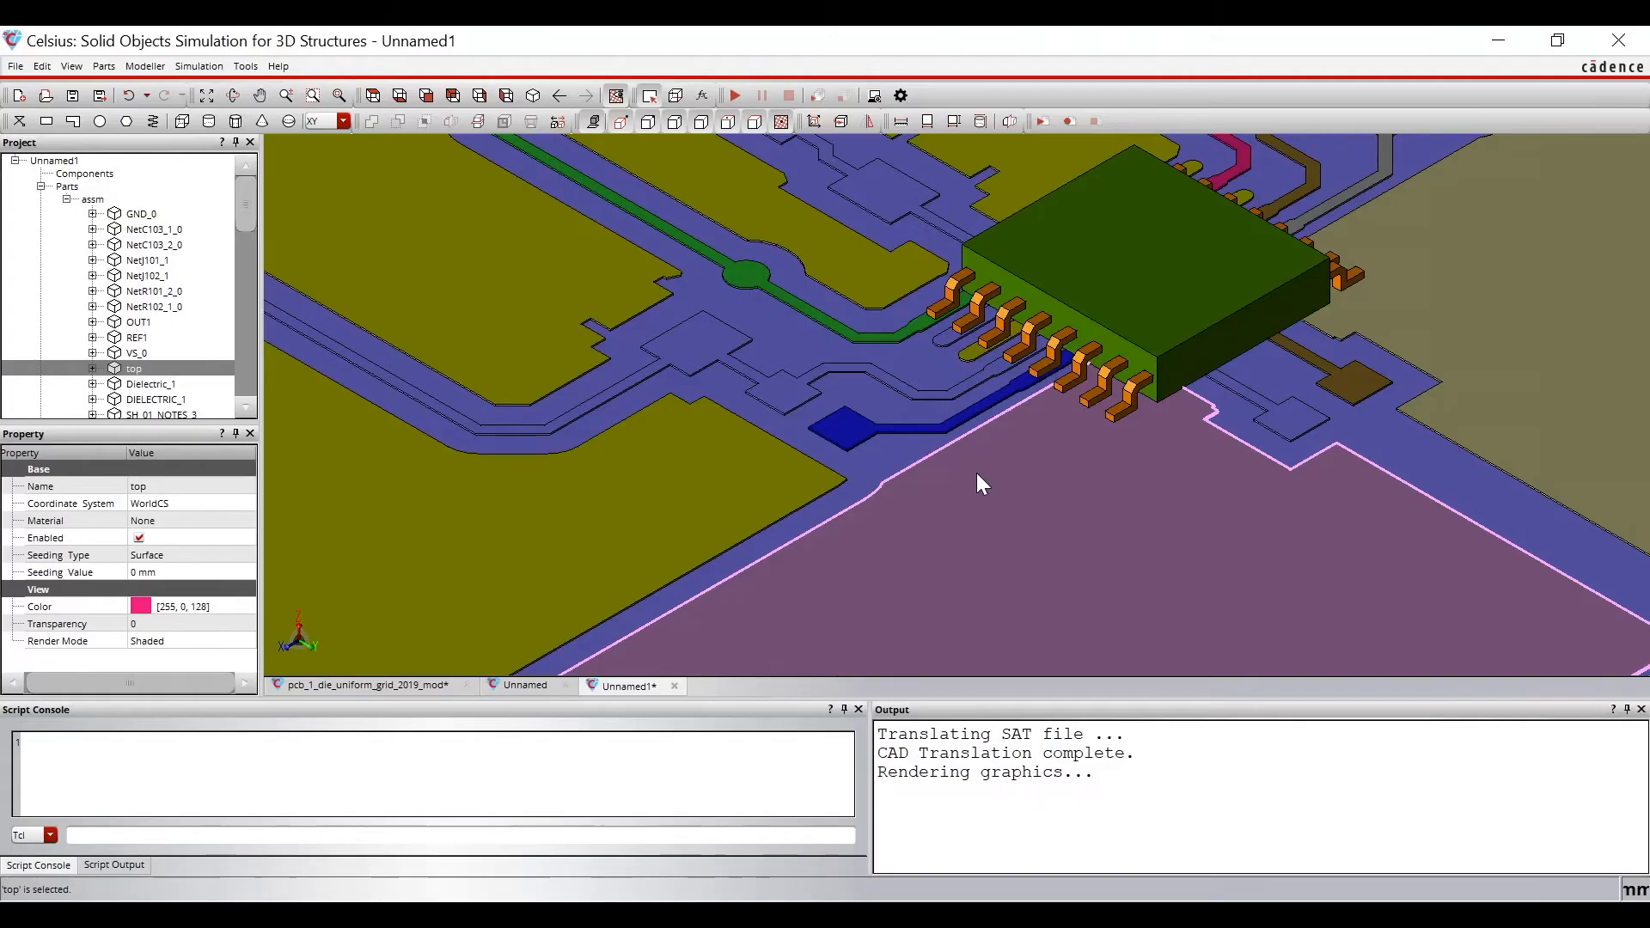
Bring up the pcb_1_die_uniform_grid_2019_mod model and its Static Analysis tree with Sink1
{"action": "left_click", "coordinate": [363, 685]}
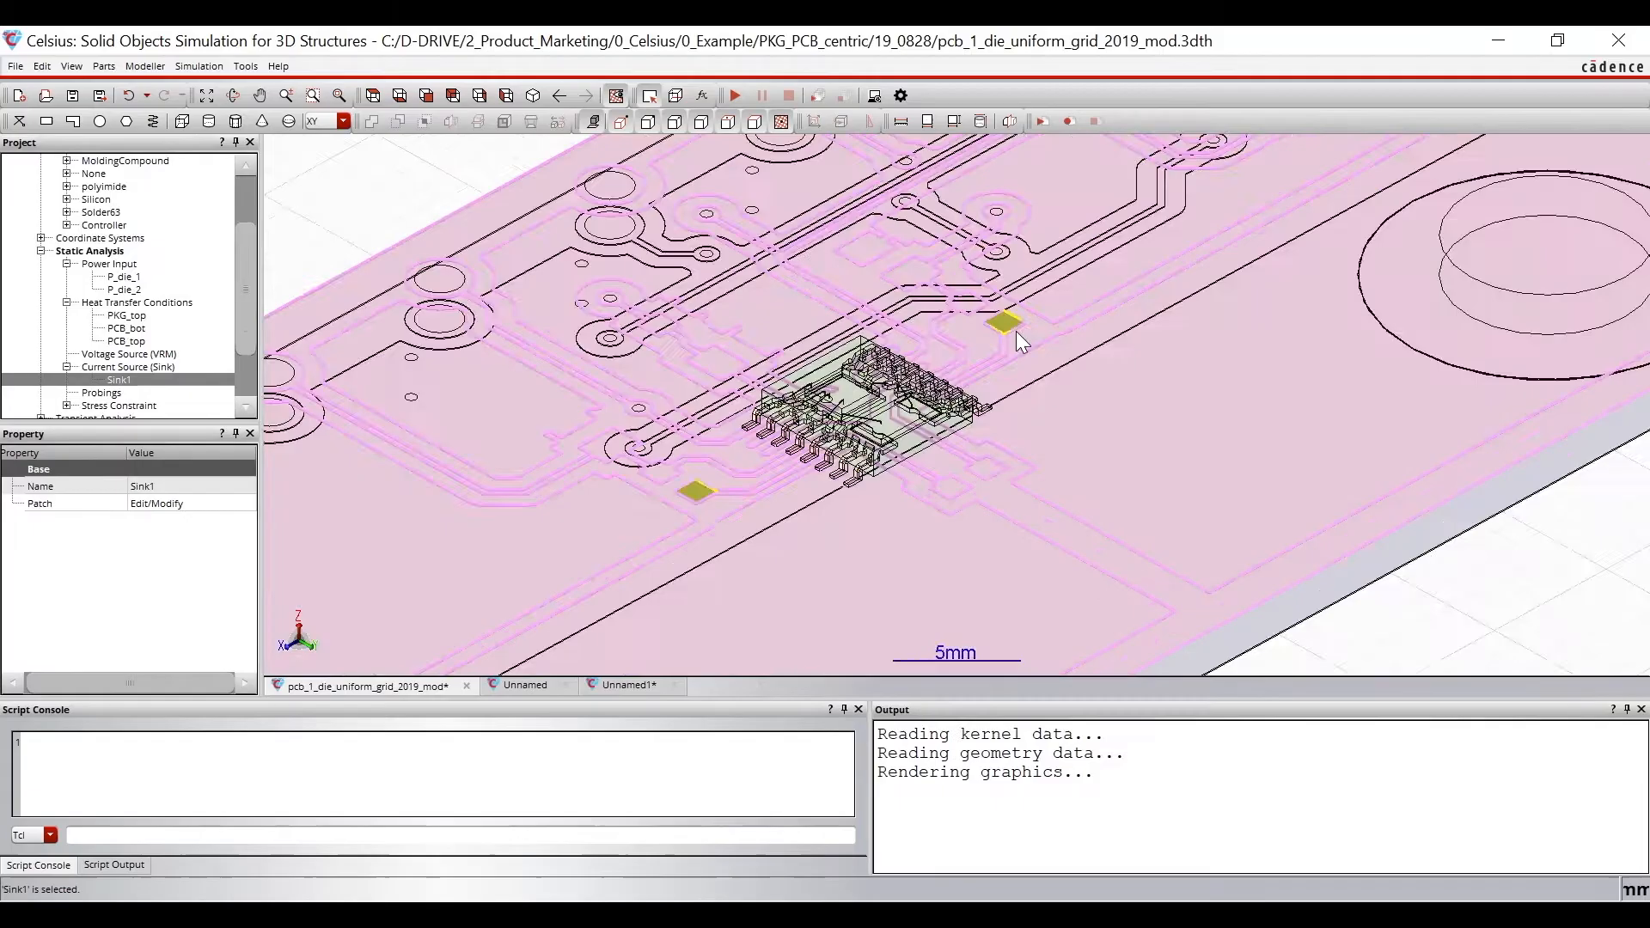